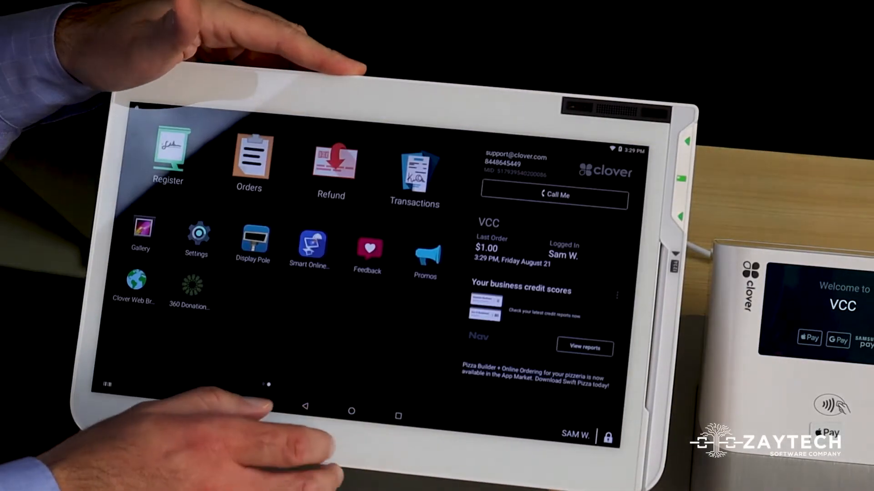
# - Launch Smart Online Order from the Clover home screen to list open orders
pyautogui.click(309, 248)
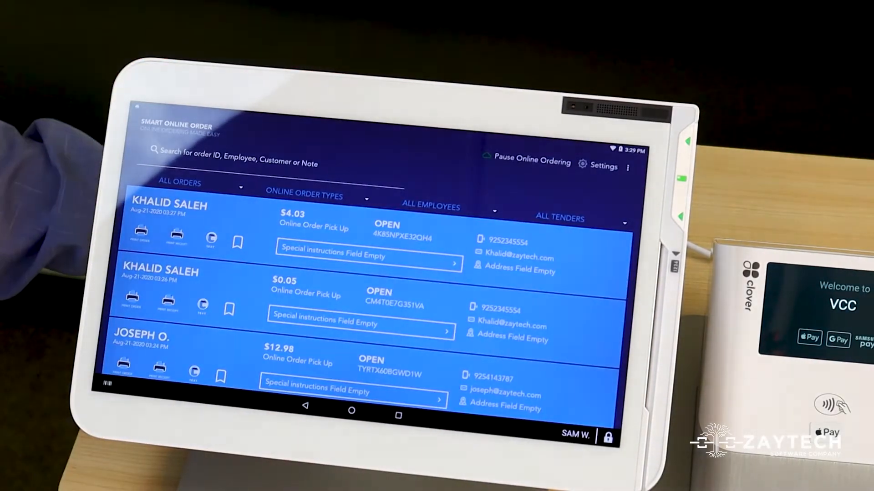
pyautogui.moveTo(45, 223)
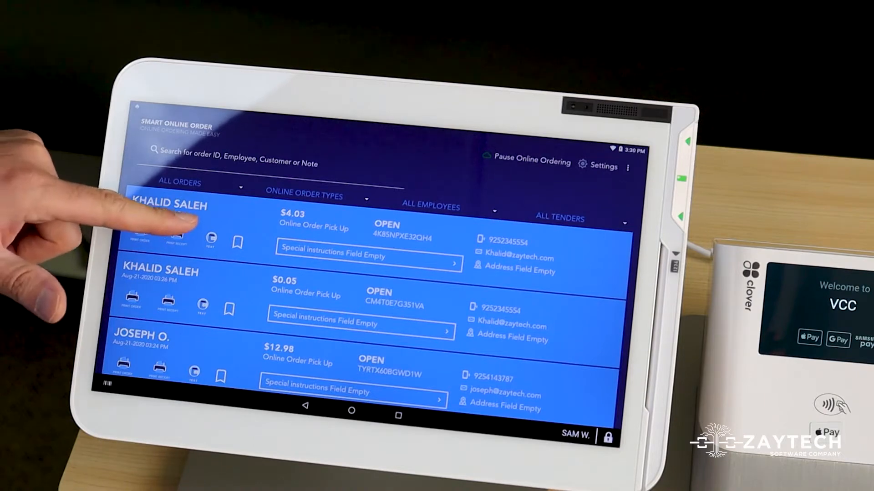
pyautogui.scroll(-3)
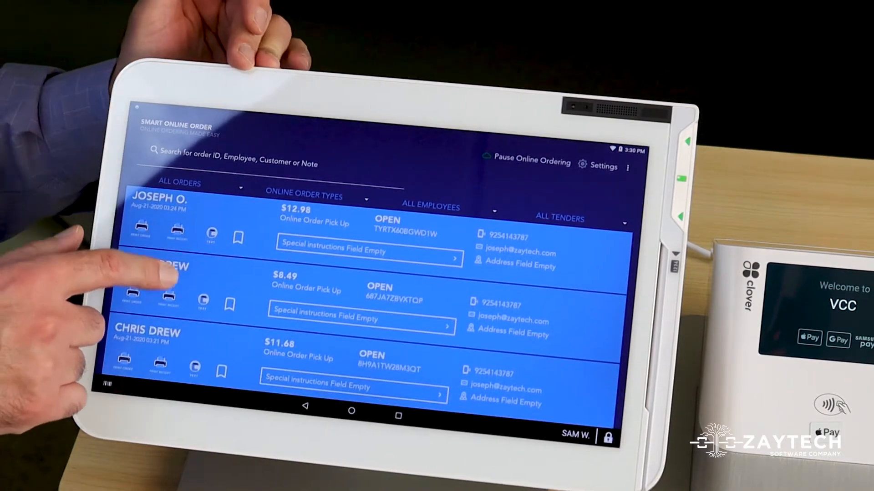
pyautogui.scroll(-3)
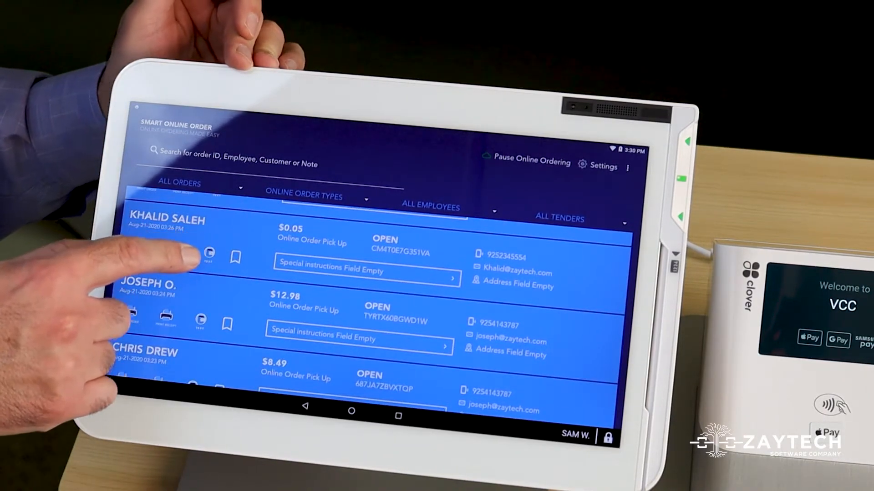
pyautogui.scroll(-3)
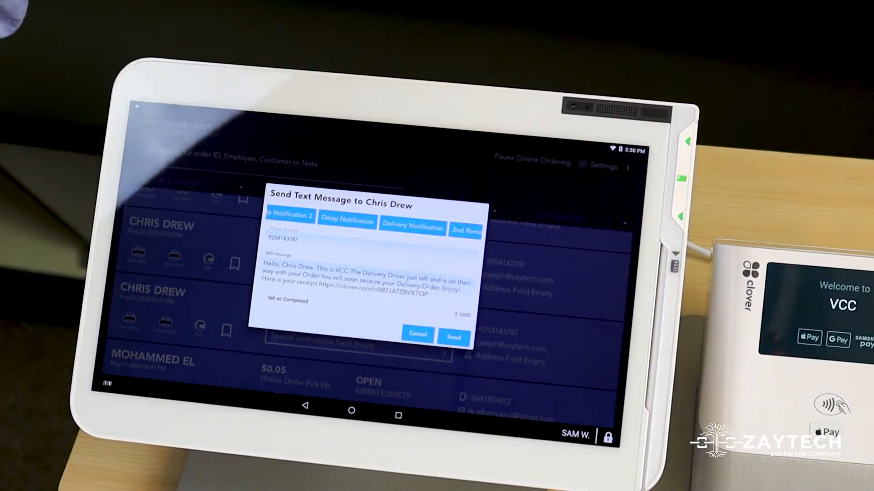
pyautogui.click(454, 337)
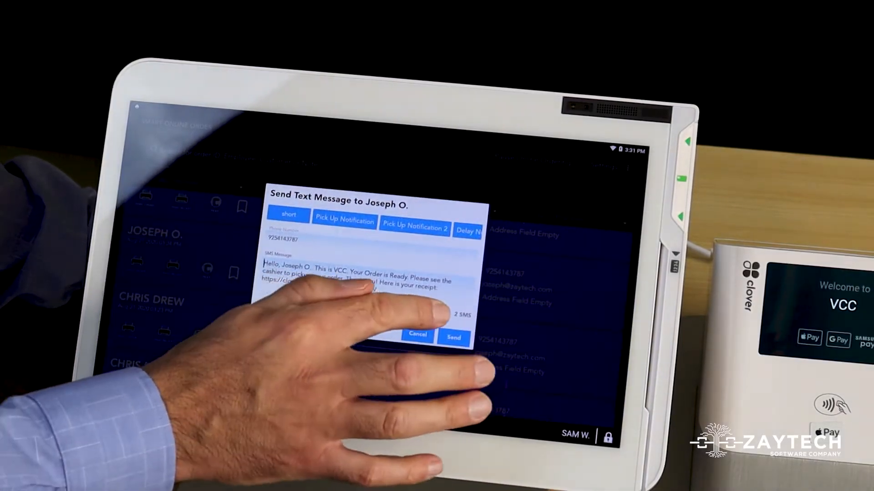
pyautogui.click(454, 337)
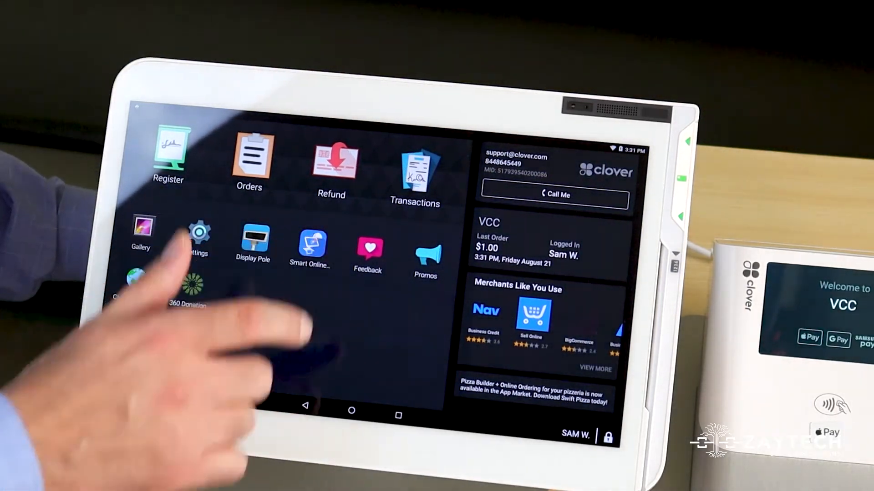
# - Reopen the app, go to SMS Settings templates, and start a new custom template
pyautogui.click(198, 231)
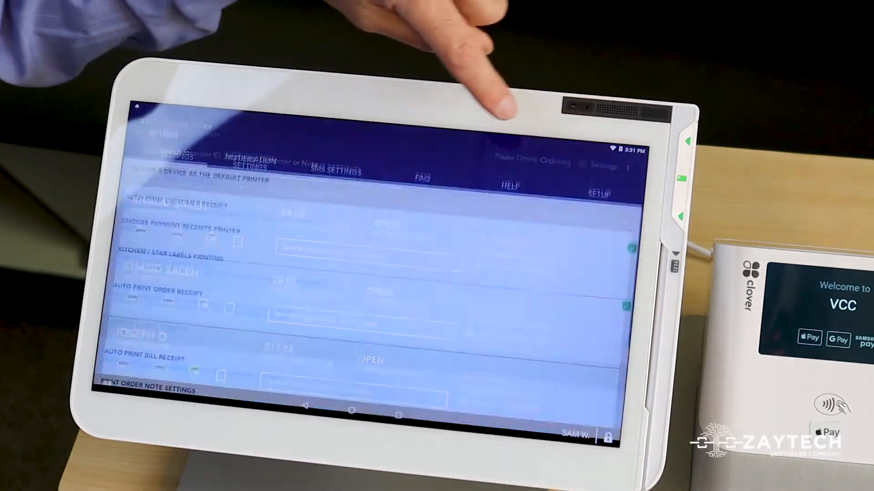
pyautogui.click(336, 161)
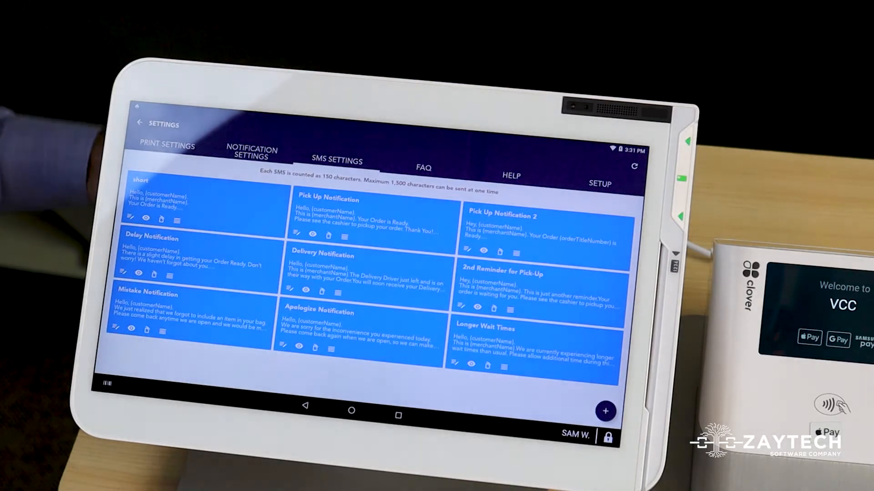
pyautogui.click(606, 412)
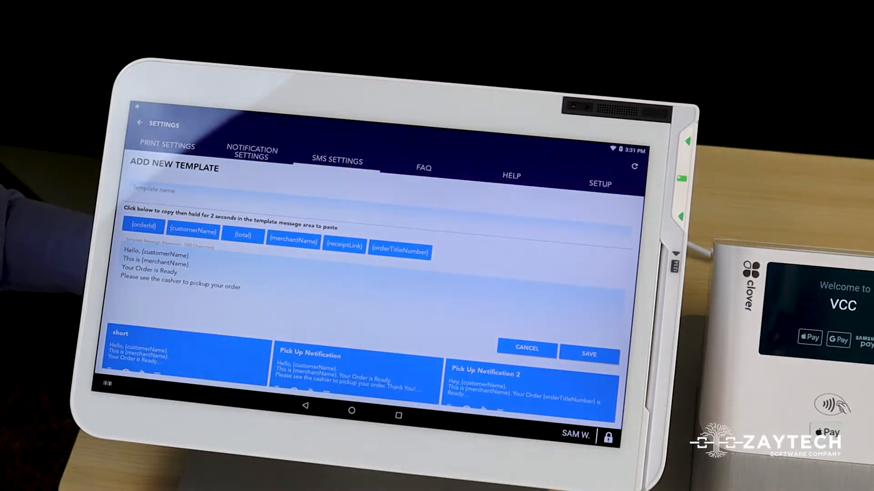